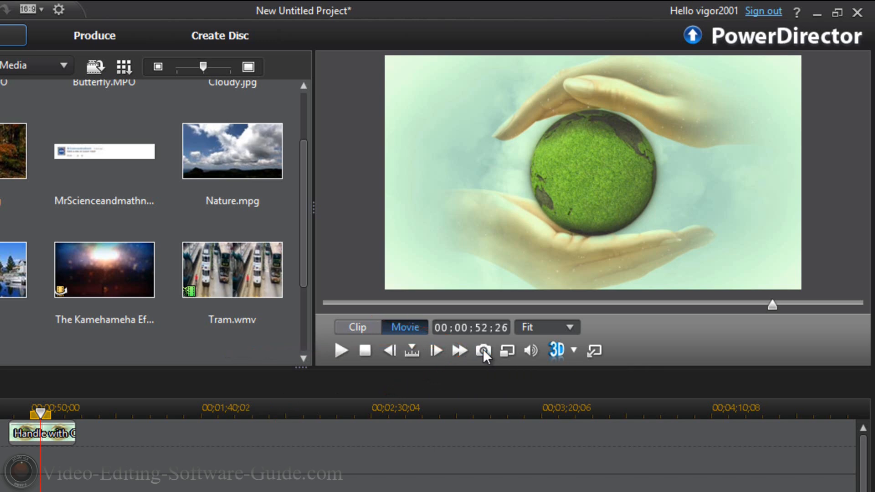
- Capture the current globe frame as a snapshot named Globe
left_click(482, 351)
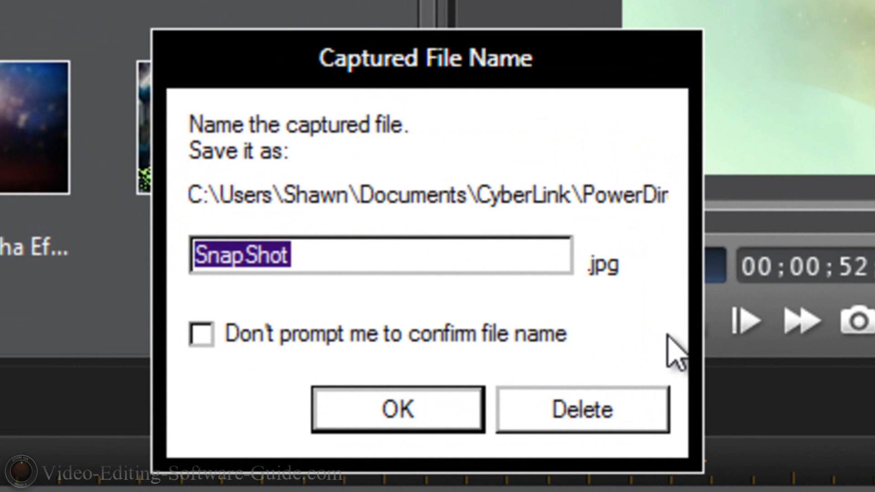
type("Globe")
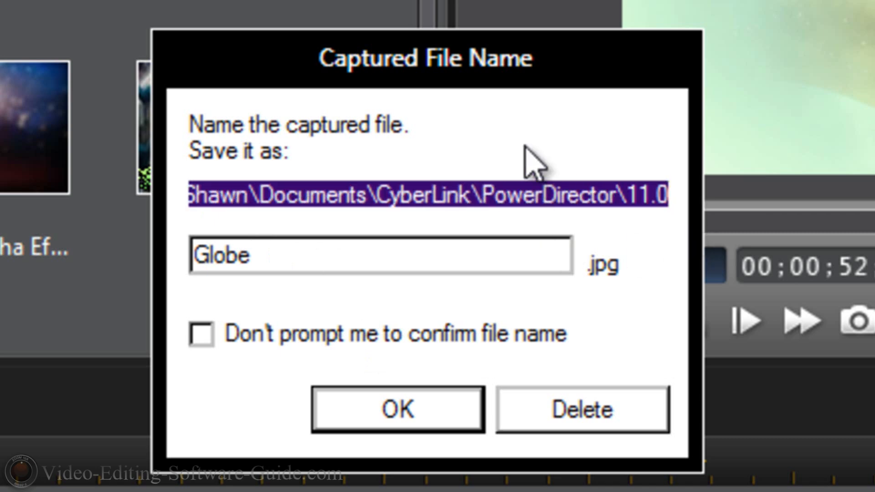
left_click(201, 333)
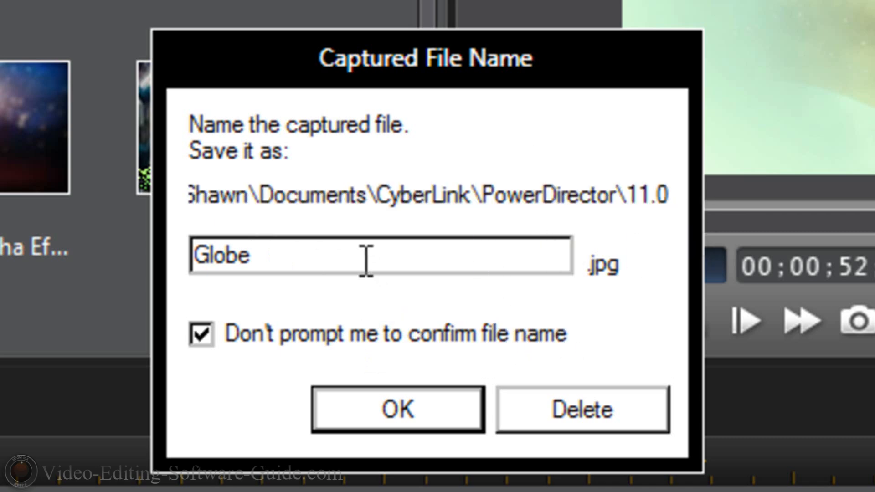
left_click(201, 333)
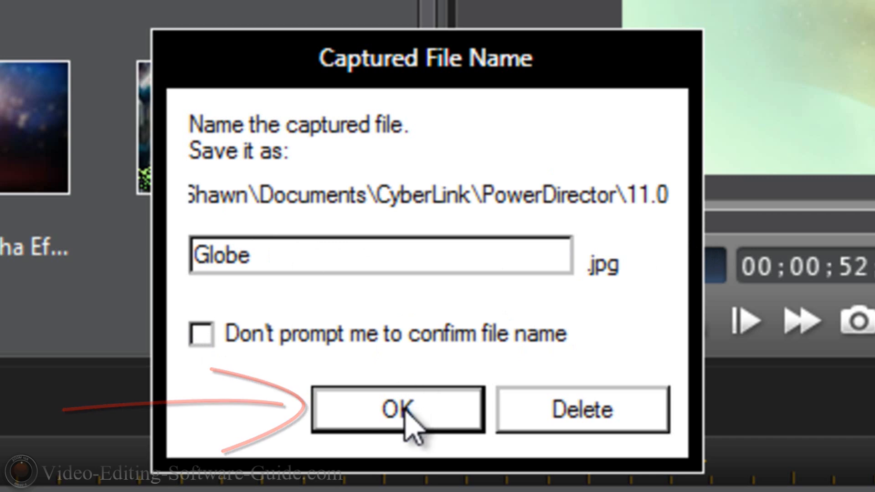
left_click(397, 410)
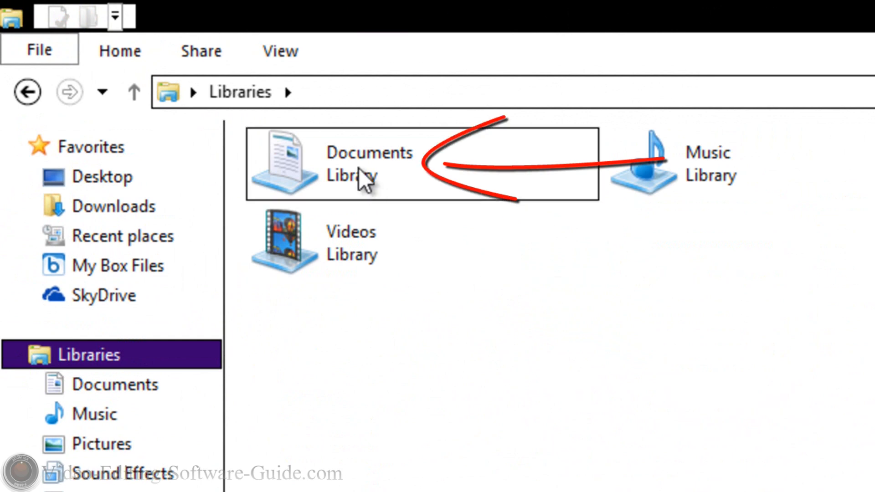
mouse_move(363, 179)
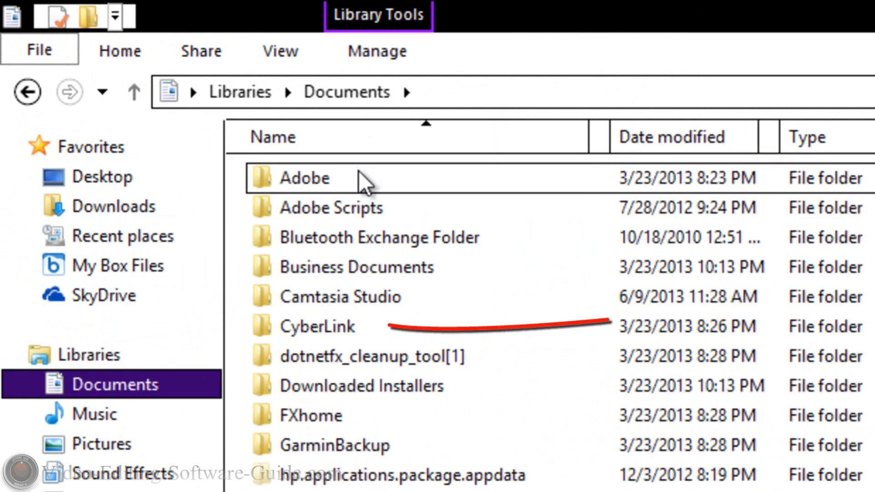
mouse_move(318, 326)
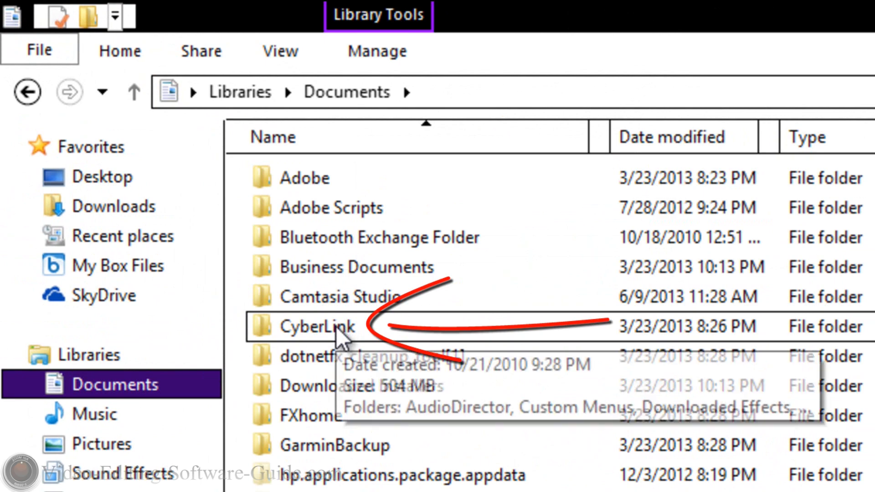
- Browse to the CyberLink > PowerDirector > 11.0 documents folder in File Explorer
double_click(318, 327)
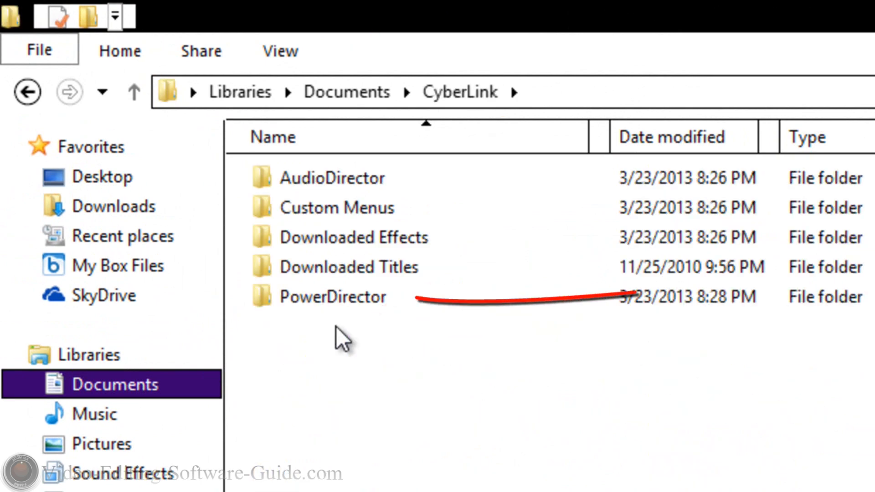
left_click(332, 297)
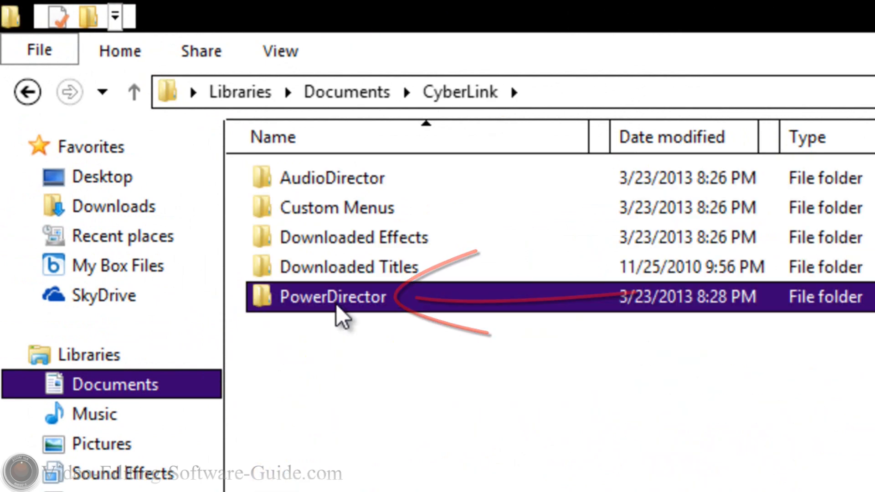
double_click(331, 296)
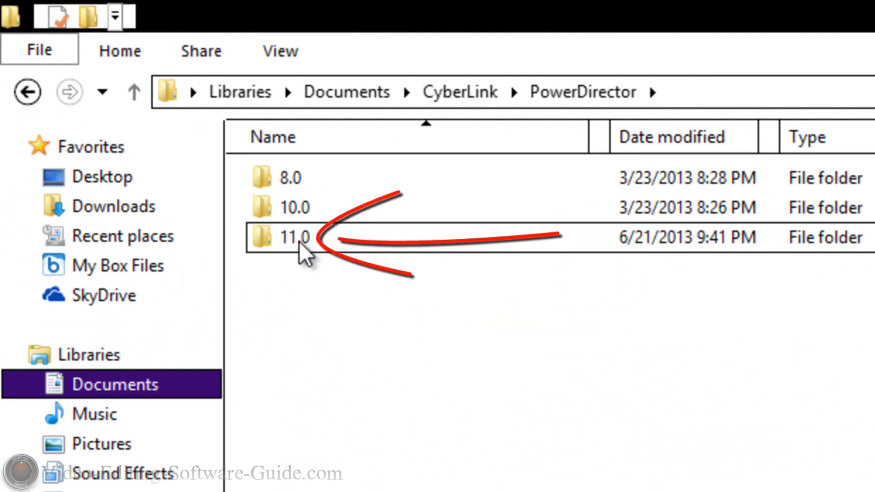
double_click(294, 236)
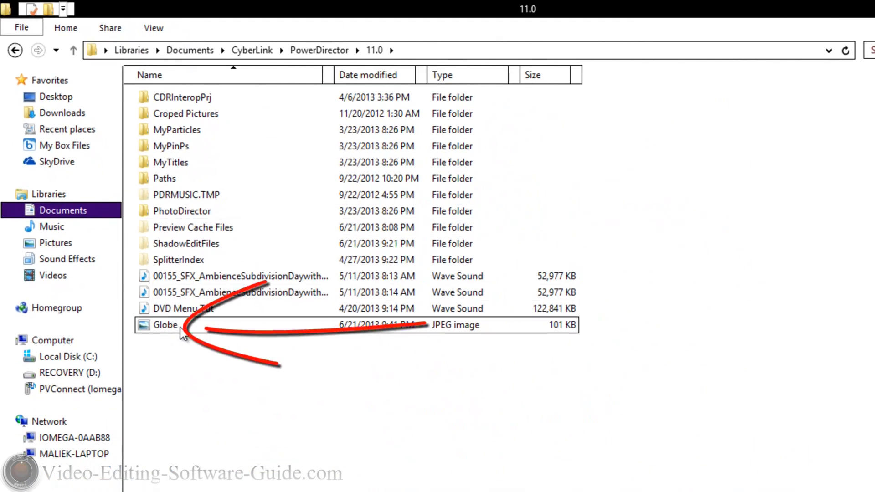
mouse_move(176, 328)
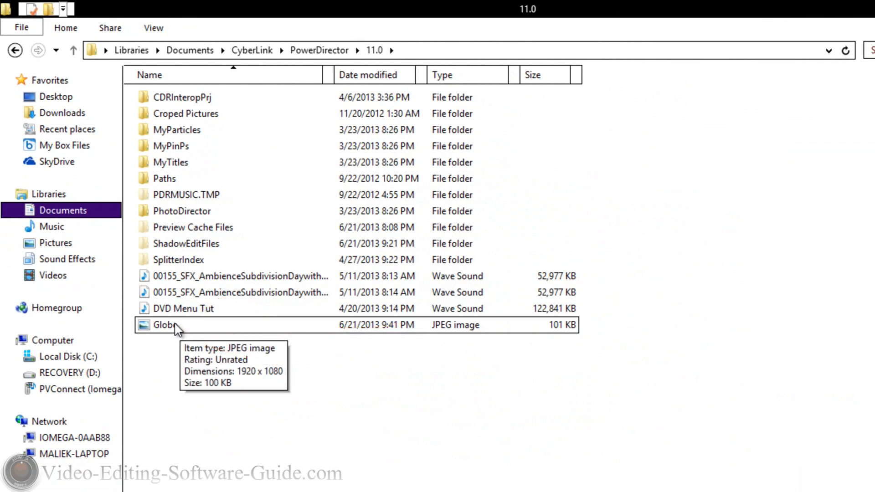
- Open the Globe image with Adobe Photoshop Elements 10
right_click(164, 325)
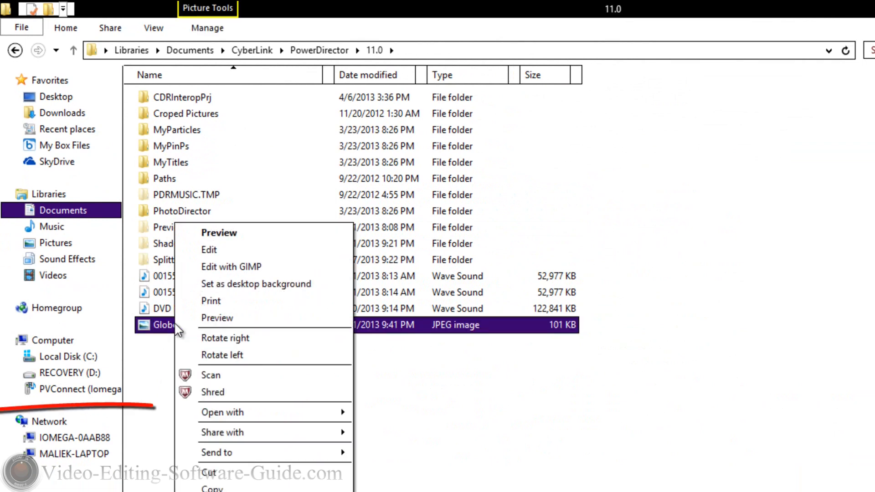
left_click(222, 413)
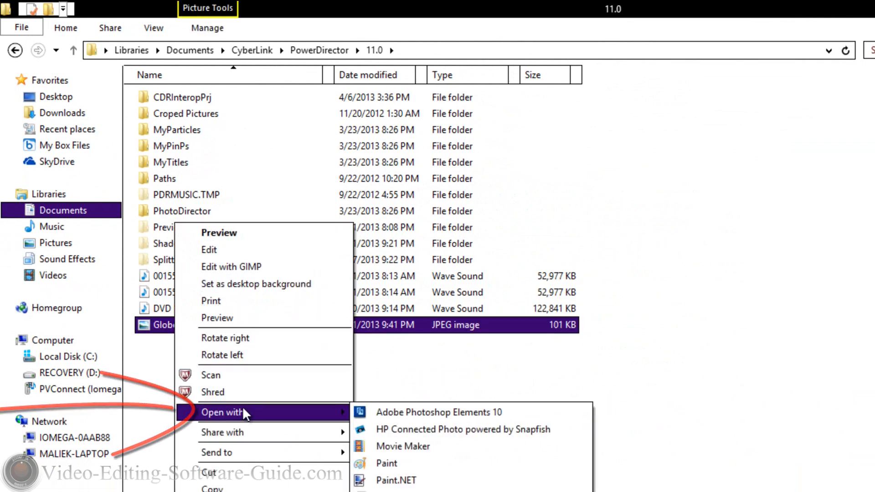
mouse_move(438, 412)
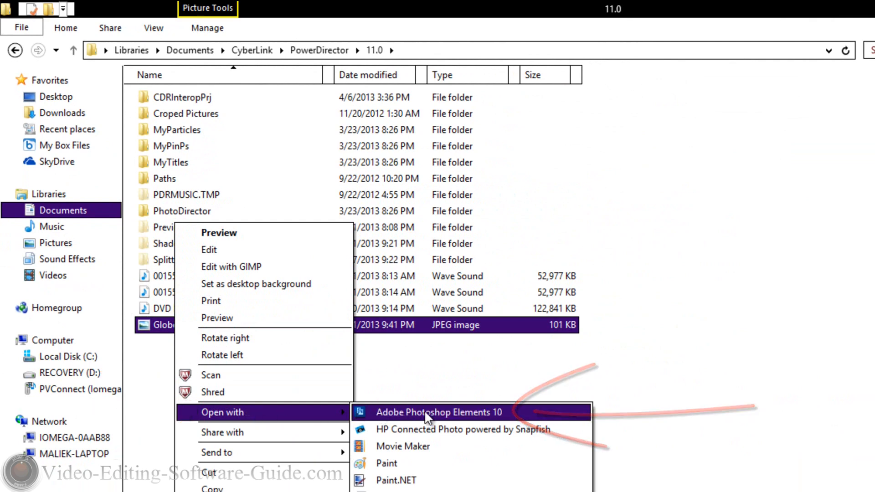
left_click(437, 412)
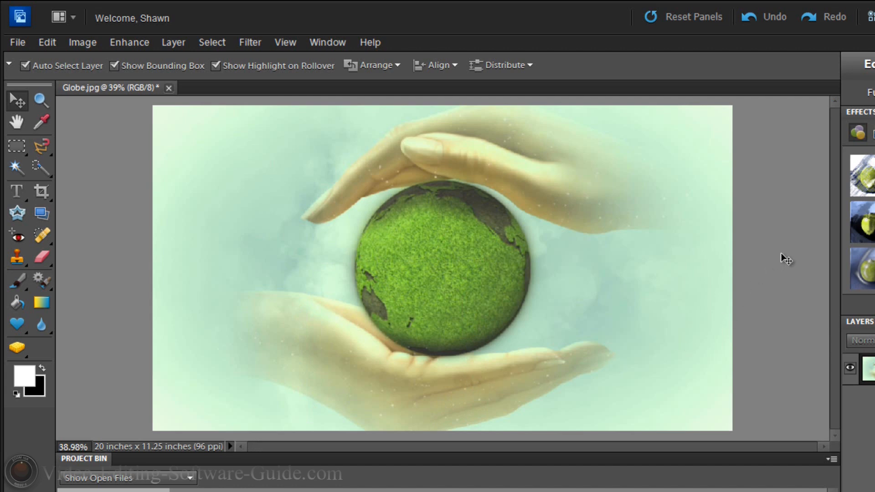
mouse_move(383, 295)
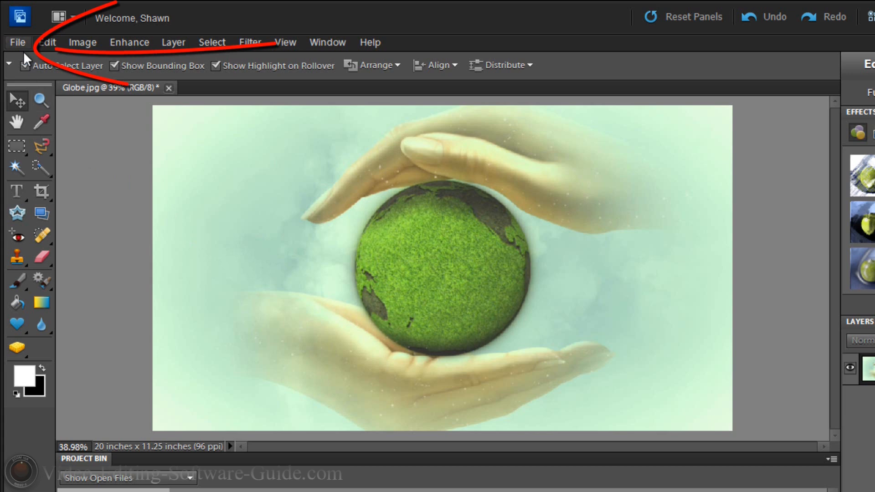
- Start a new Blank File from the File > New menu
left_click(17, 42)
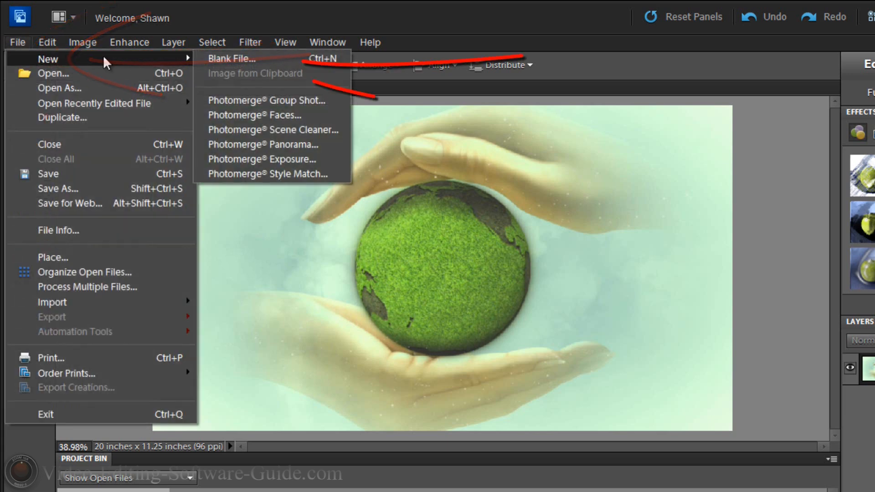
left_click(230, 58)
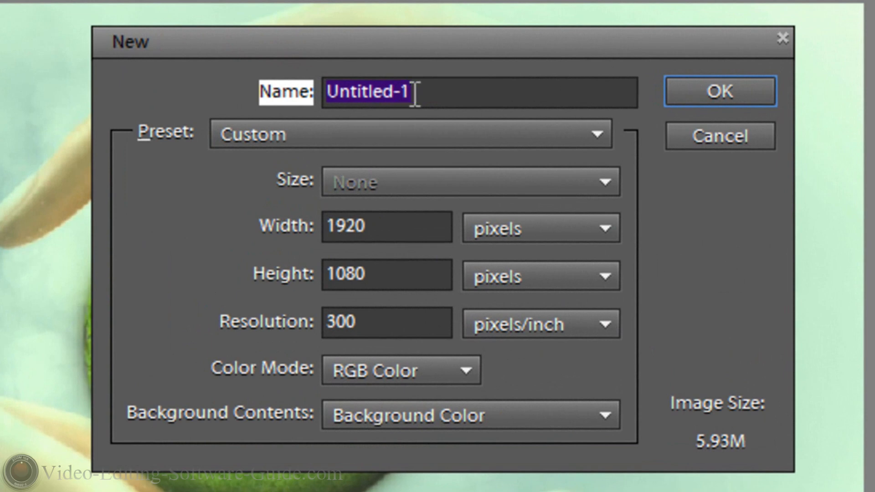
mouse_move(415, 92)
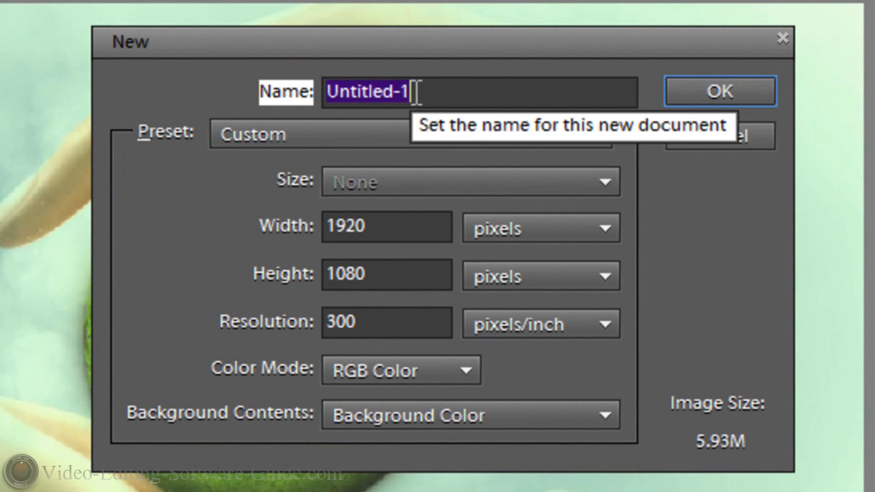
mouse_move(348, 256)
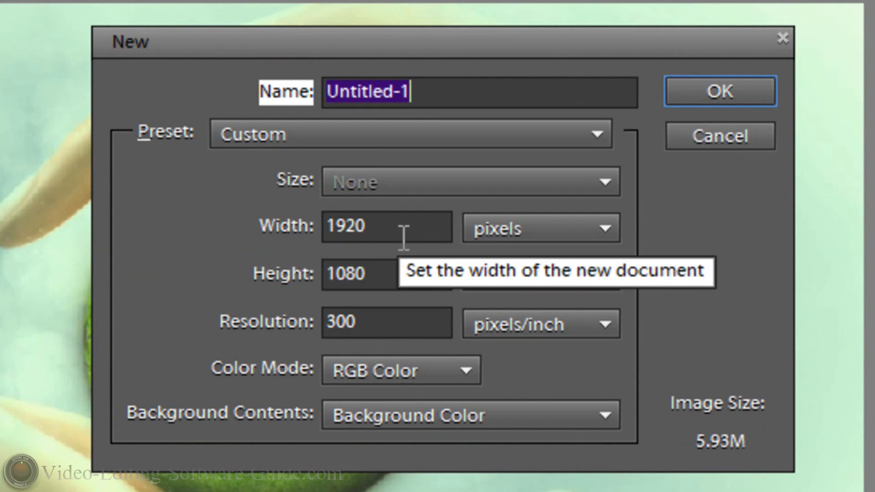
mouse_move(380, 274)
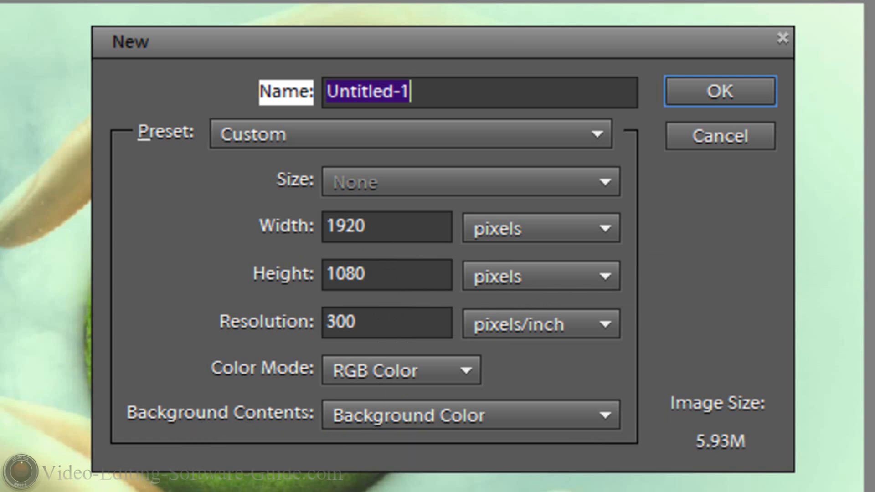
mouse_move(371, 424)
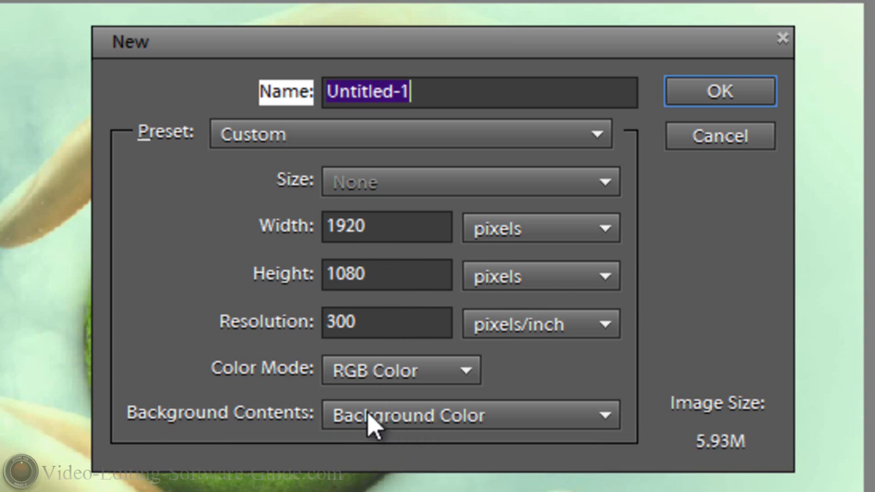
- Create a 1920×1080 px, 300 ppi document filled with the background colour
left_click(469, 415)
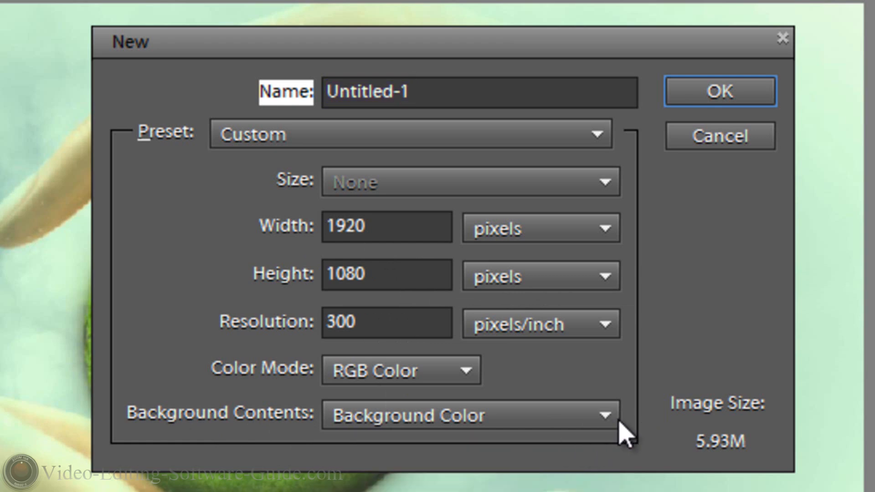
left_click(468, 415)
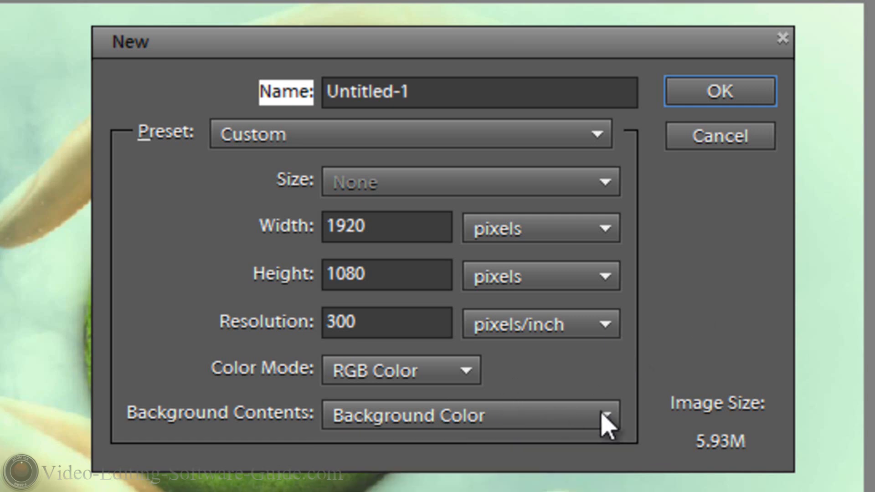
left_click(469, 415)
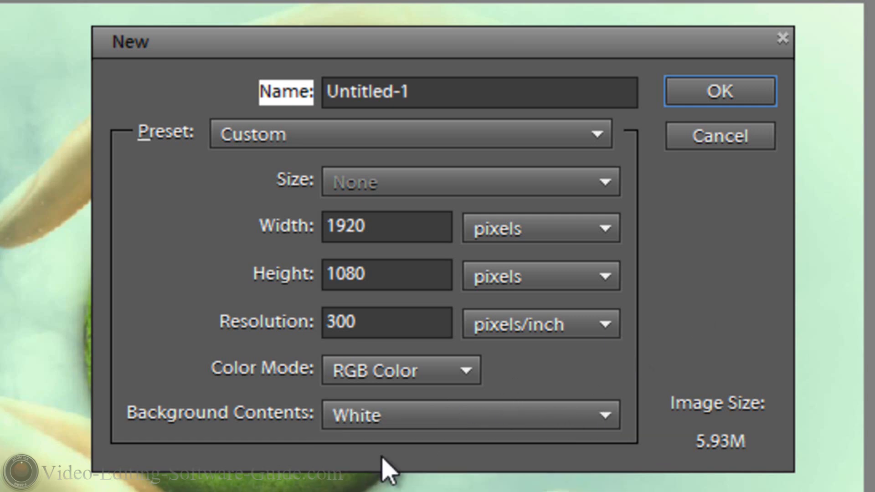
left_click(470, 414)
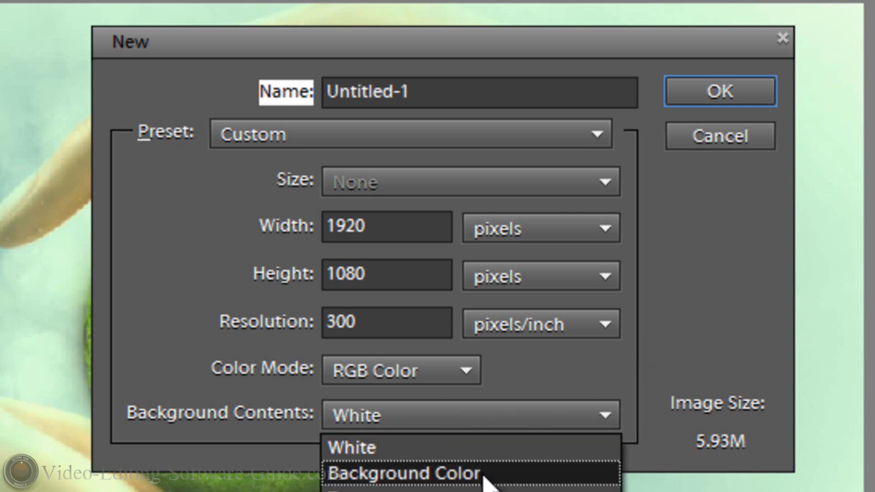
left_click(403, 473)
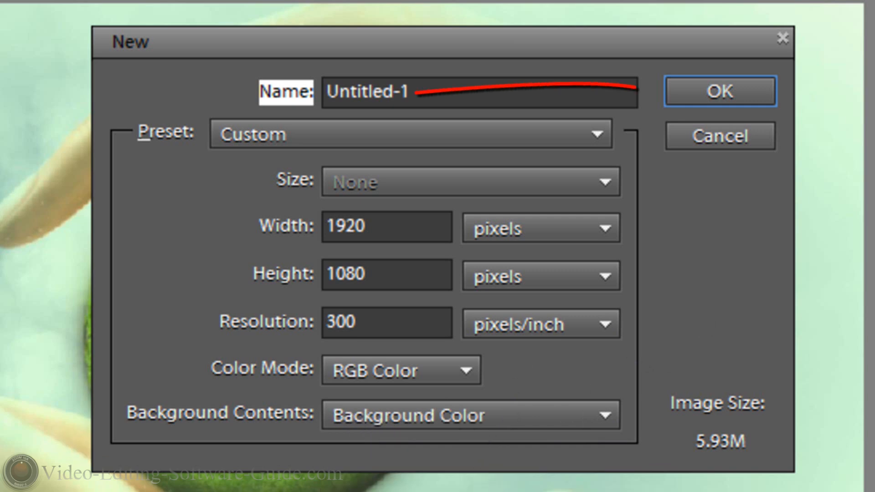
mouse_move(720, 92)
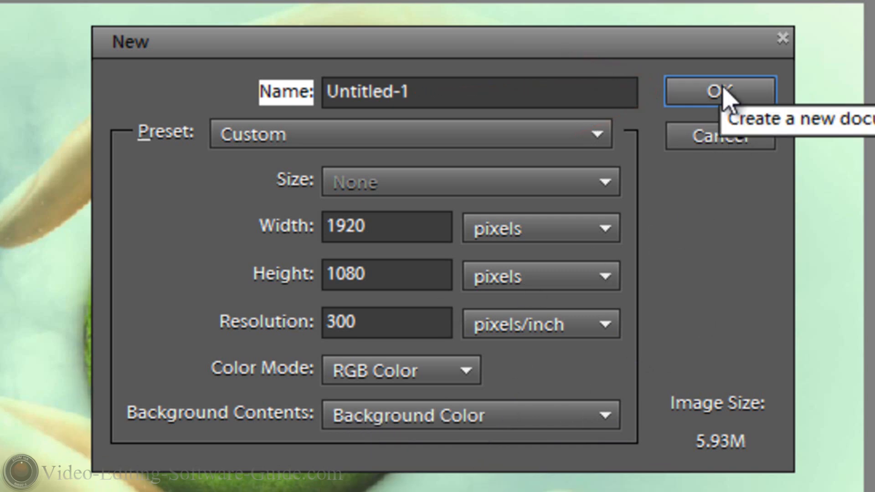
left_click(719, 92)
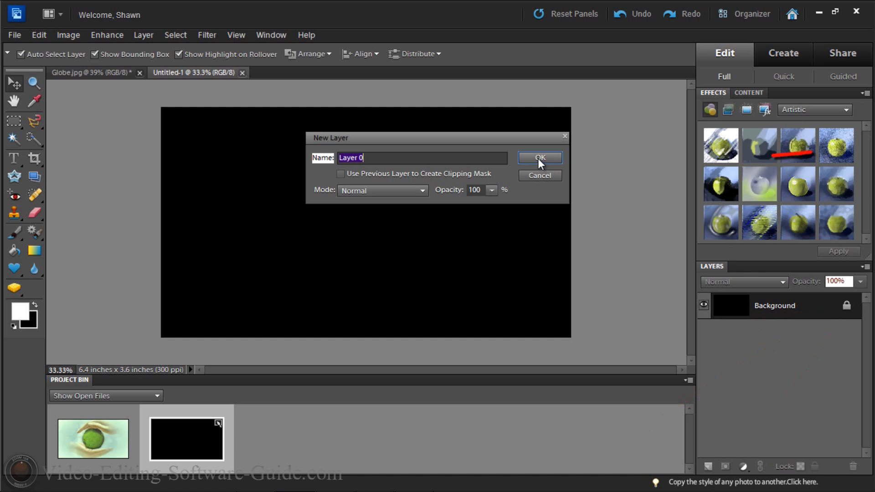
- Convert the black Background into Layer 0 and drag Globe.jpg in above it
left_click(539, 157)
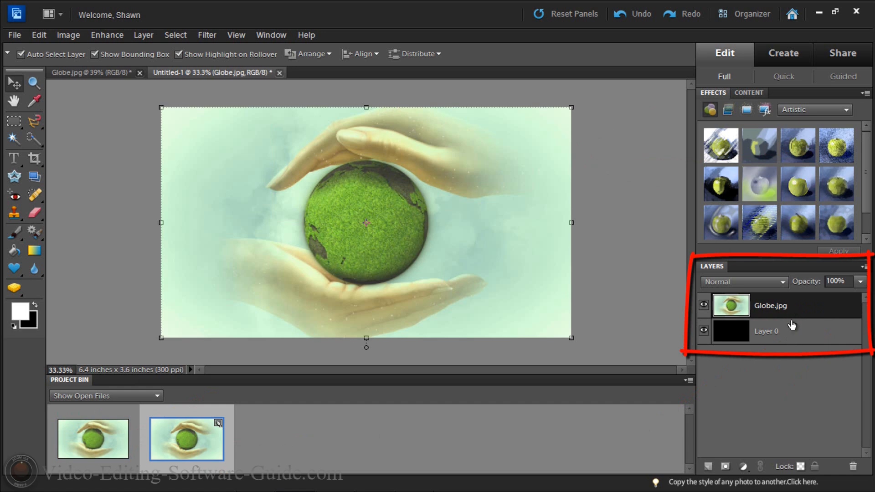
mouse_move(77, 161)
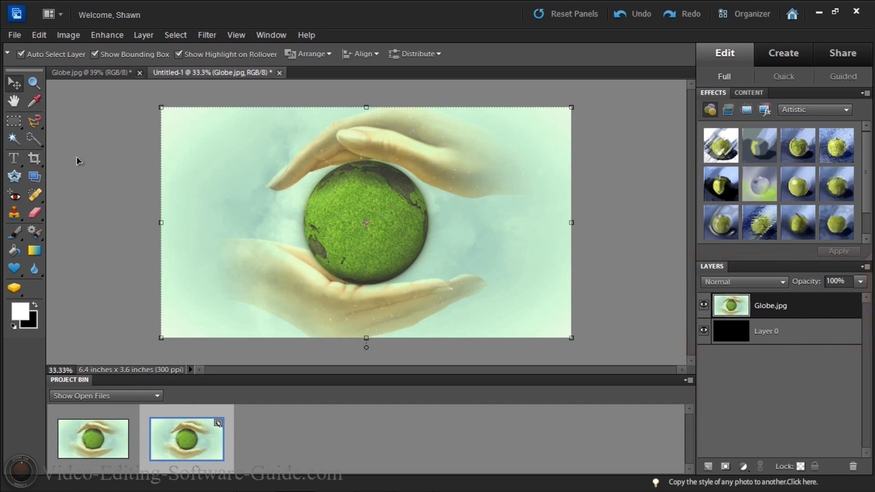
left_click_drag(104, 278, 266, 268)
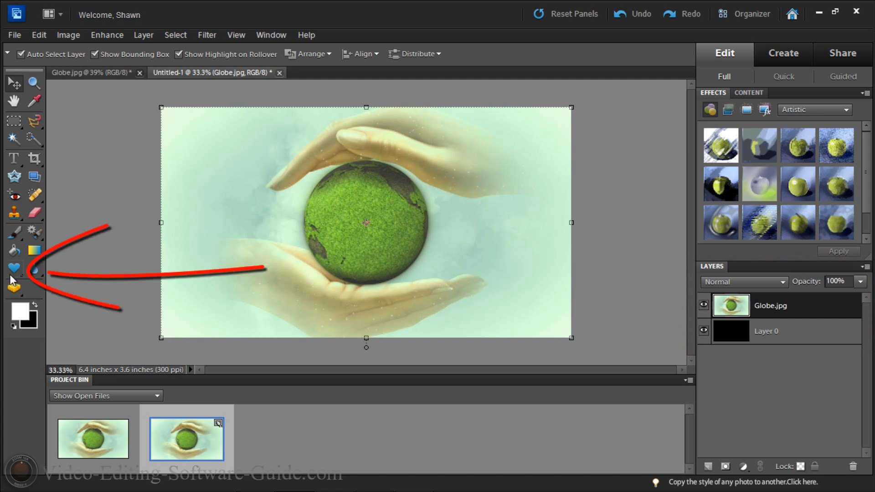
mouse_move(14, 269)
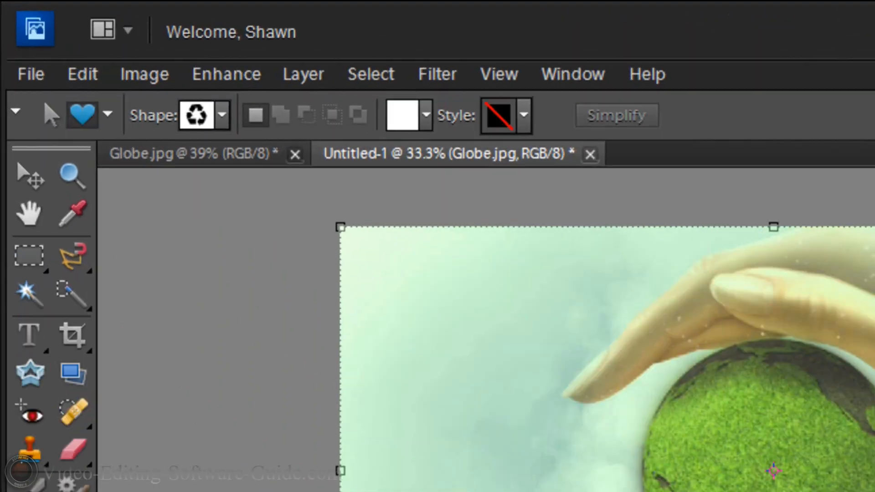
- Draw the recycle custom shape over the globe as Shape 1, then select Globe.jpg
left_click(221, 115)
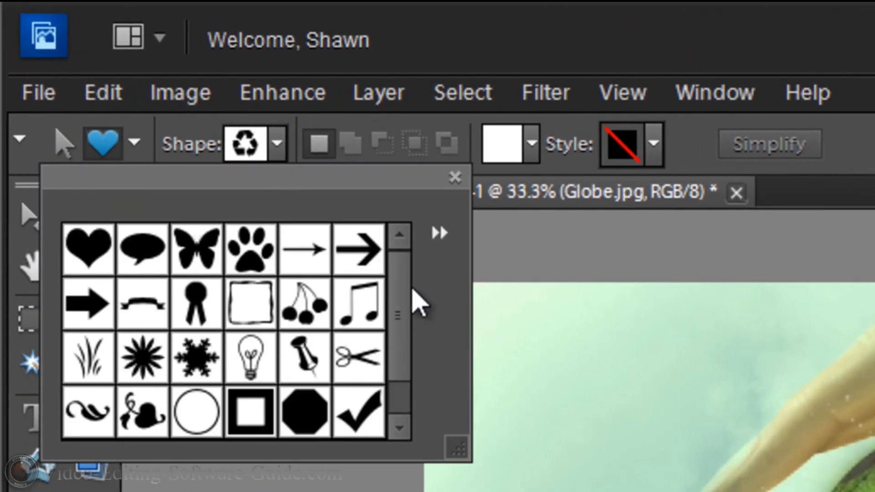
scroll("down", 3)
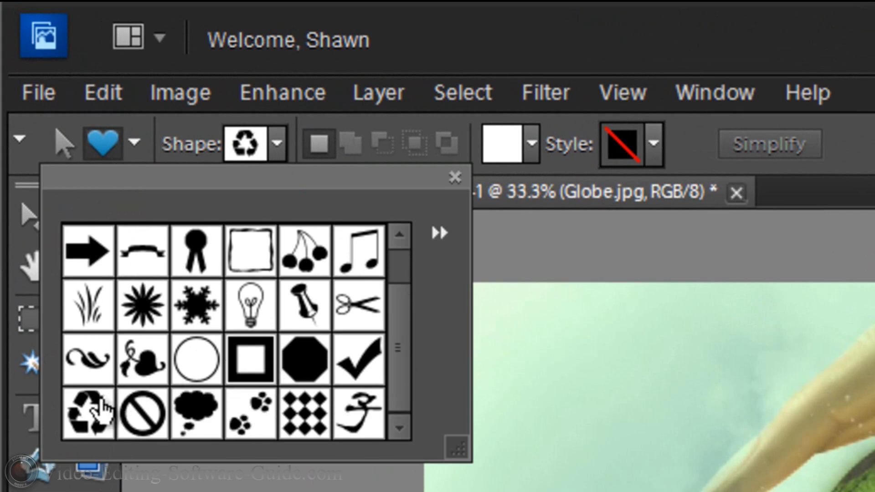
left_click(87, 408)
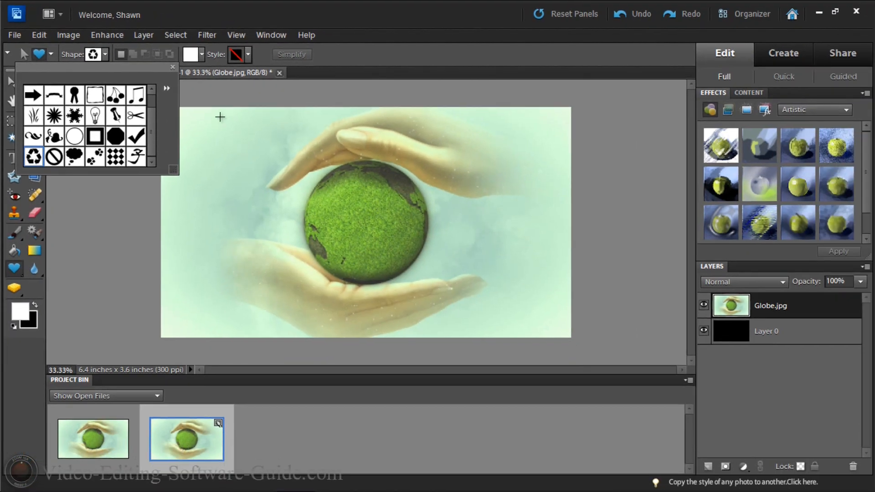
mouse_move(295, 151)
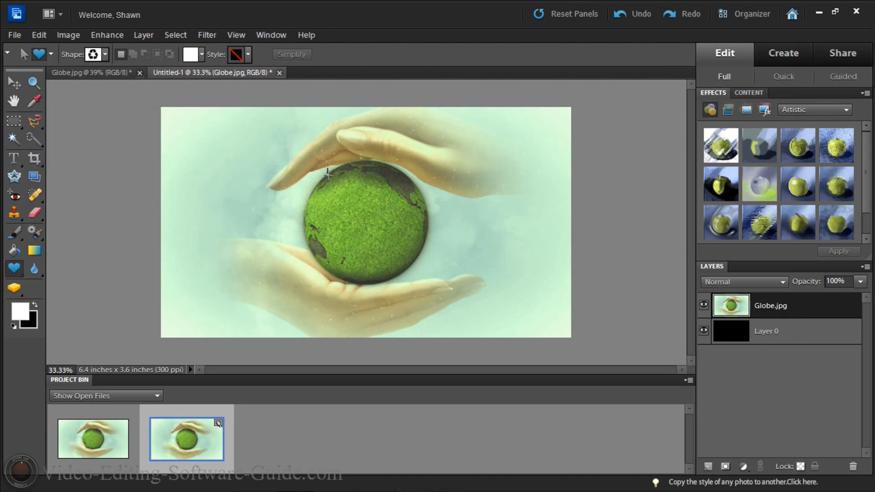
left_click_drag(328, 173, 432, 279)
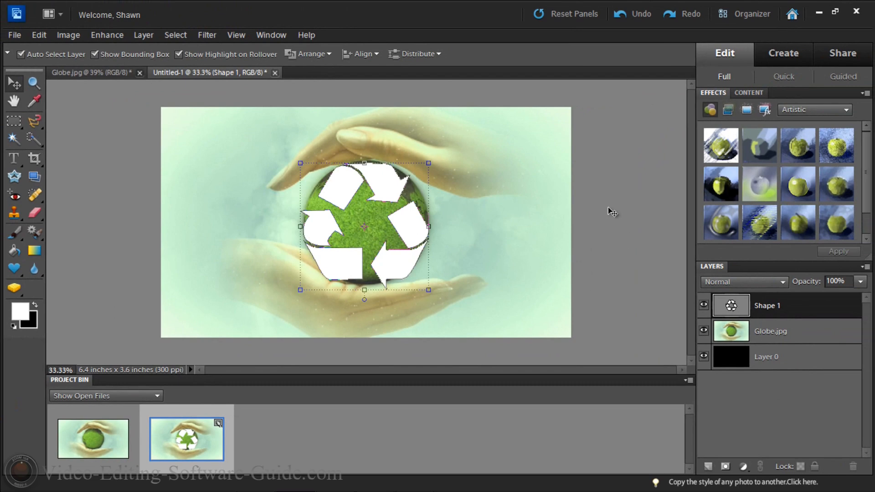
left_click(770, 330)
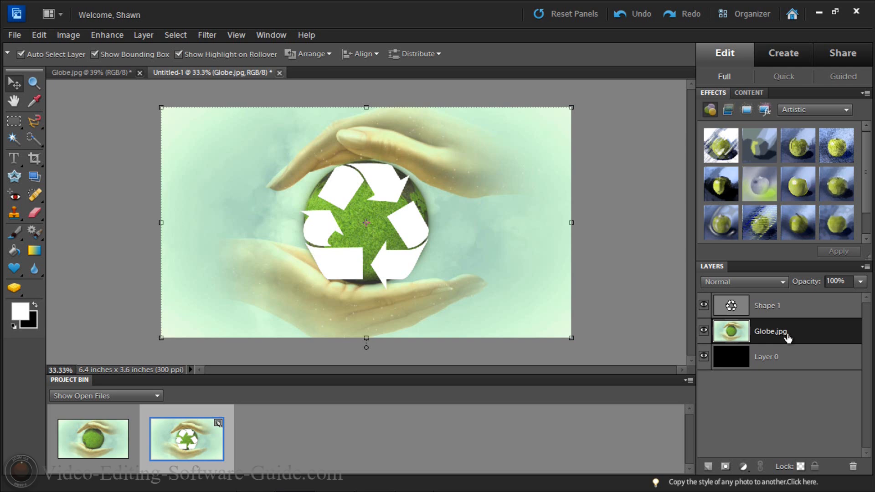
- Delete the Globe.jpg layer and select Shape 1 together with Layer 0
right_click(770, 330)
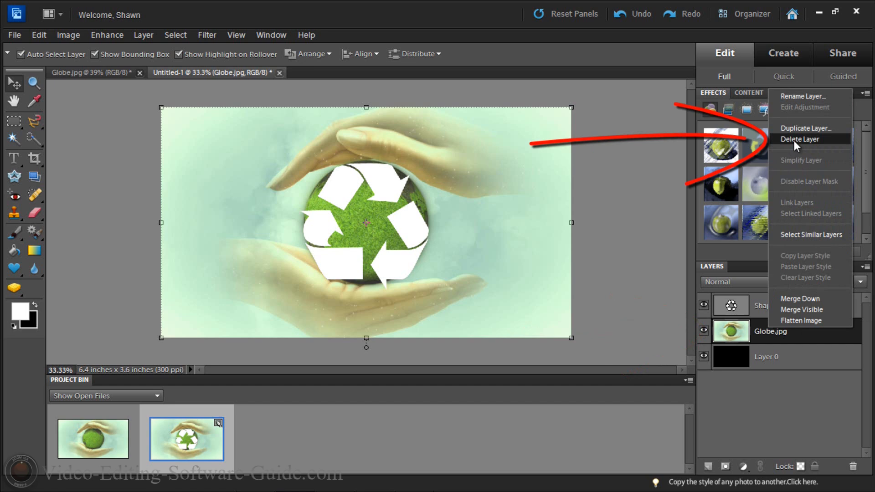
left_click(800, 139)
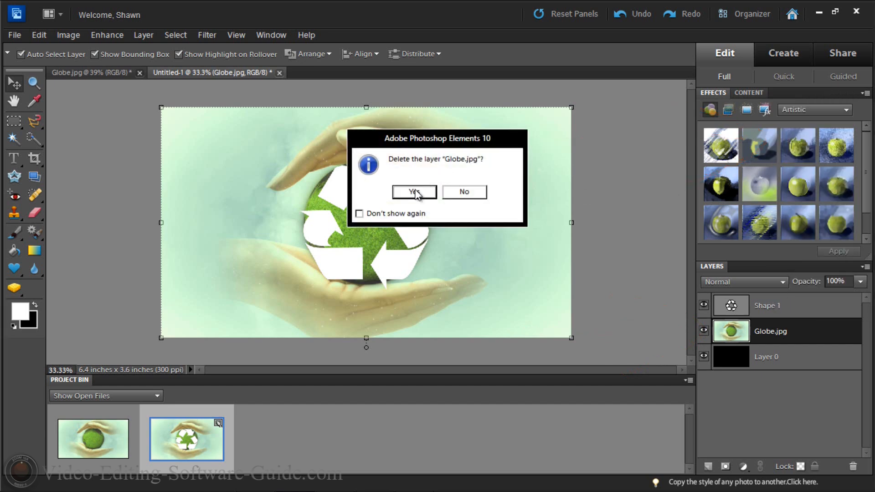
left_click(414, 191)
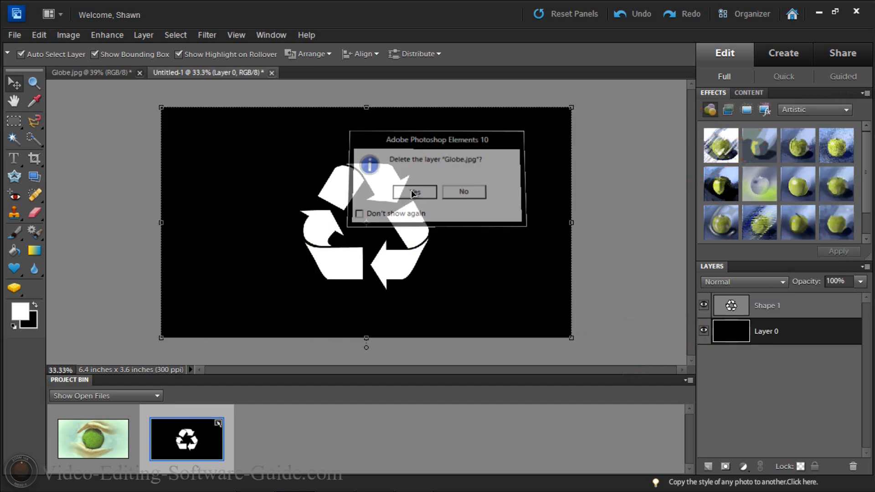
left_click(414, 191)
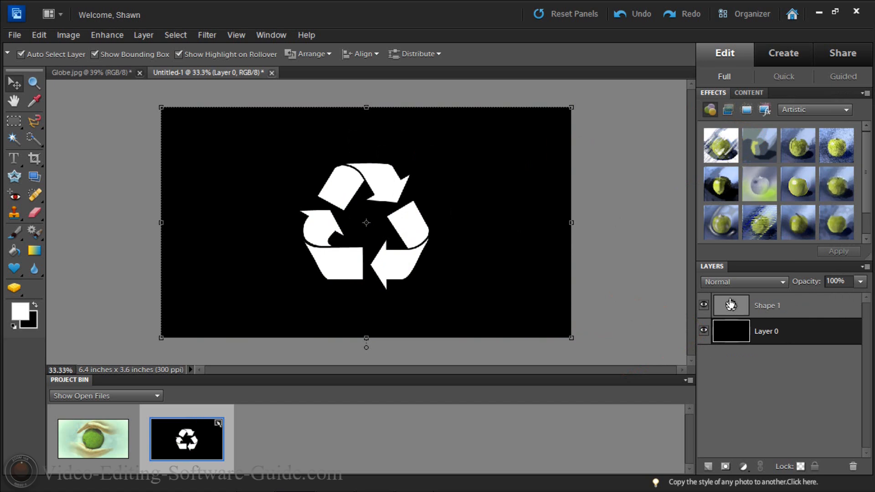
mouse_move(463, 264)
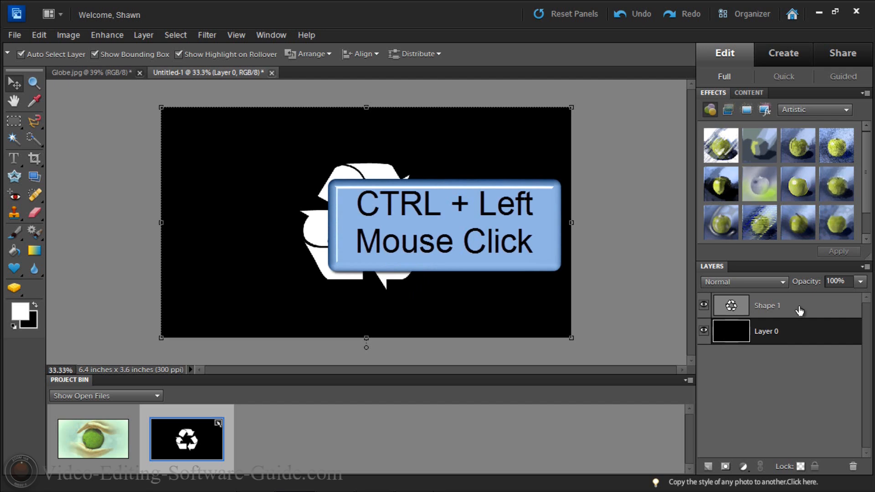
left_click(768, 305)
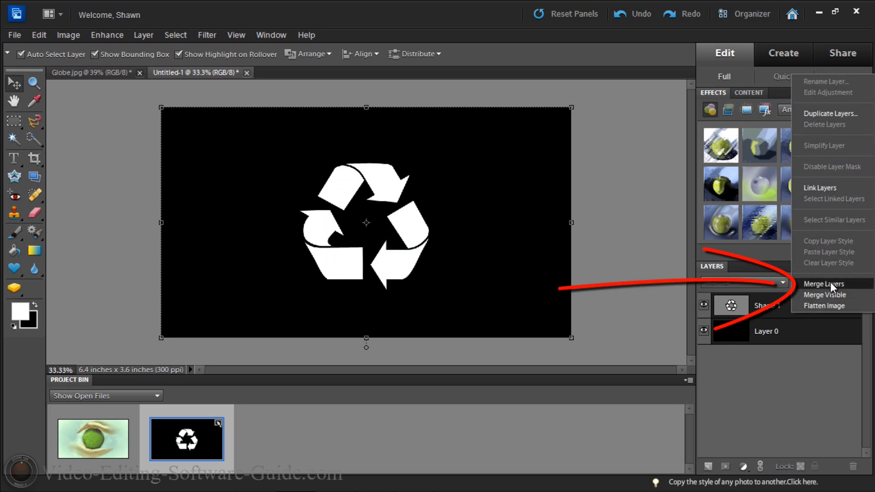
- Merge Shape 1 and Layer 0 into a single Shape 1 layer
left_click(823, 284)
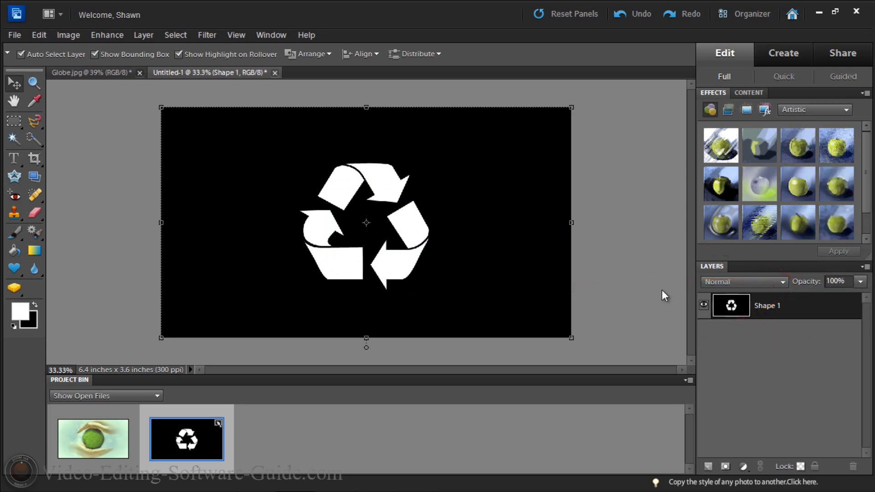
mouse_move(382, 188)
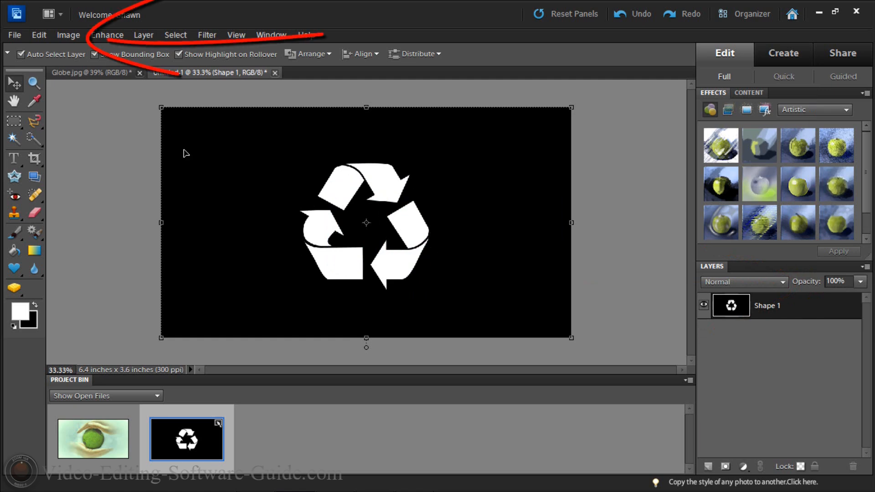
- Cut out the recycle arrows with Magic Extractor, previewing before applying
left_click(67, 35)
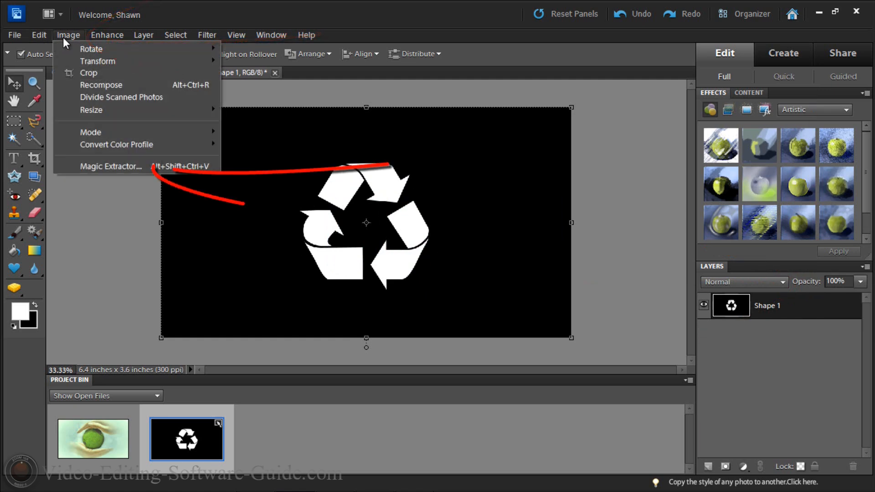
left_click(109, 166)
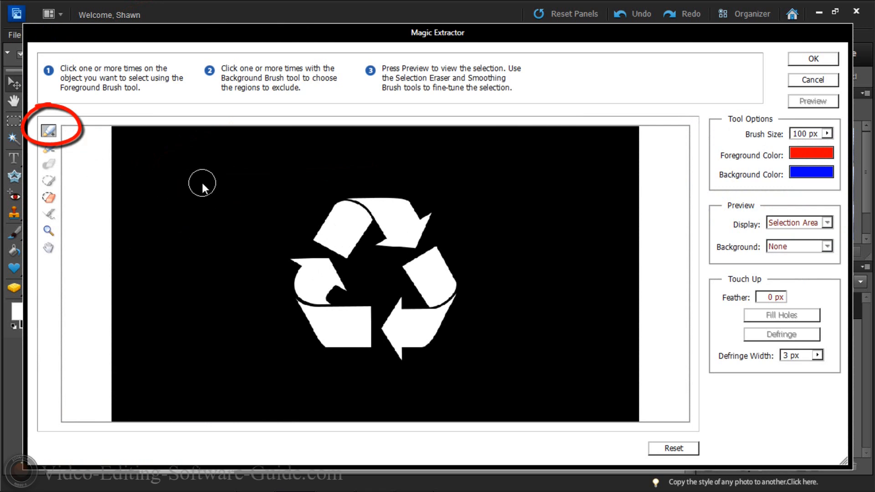
left_click(542, 340)
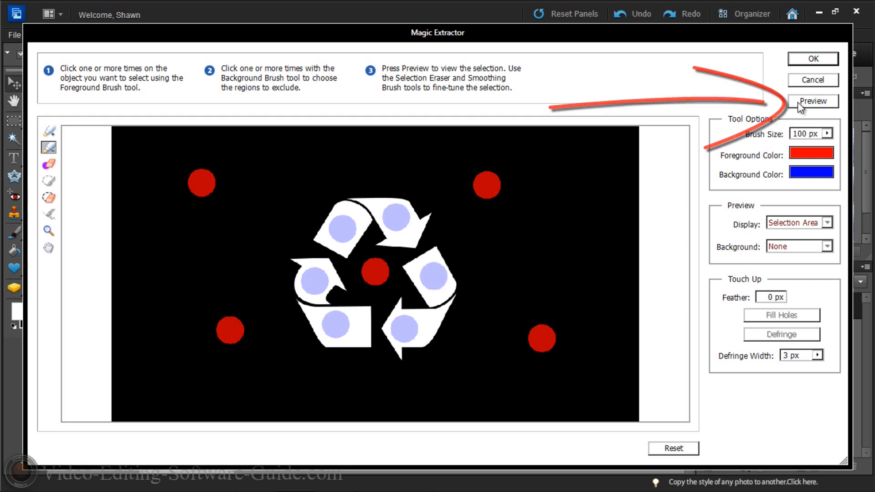
left_click(812, 101)
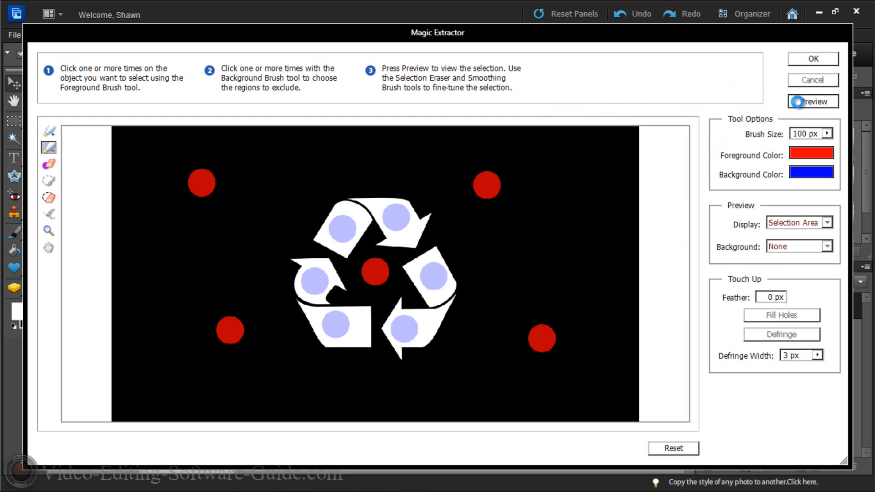
left_click(812, 102)
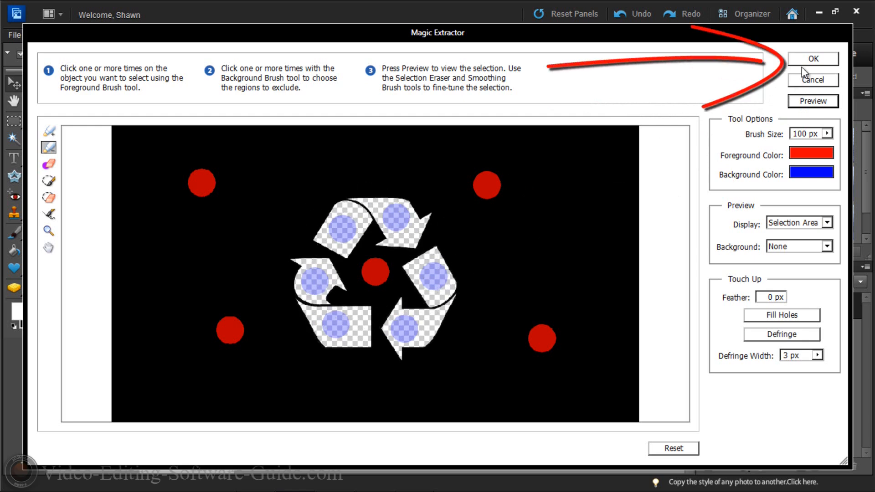
left_click(812, 59)
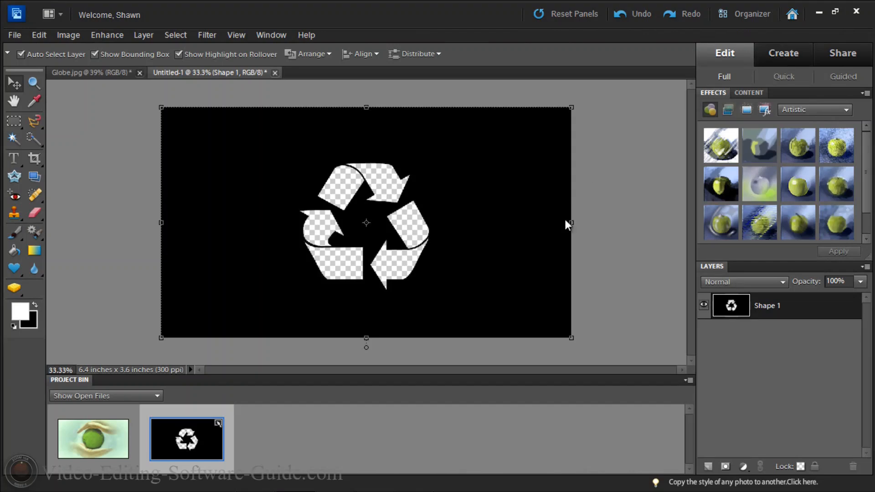
mouse_move(10, 49)
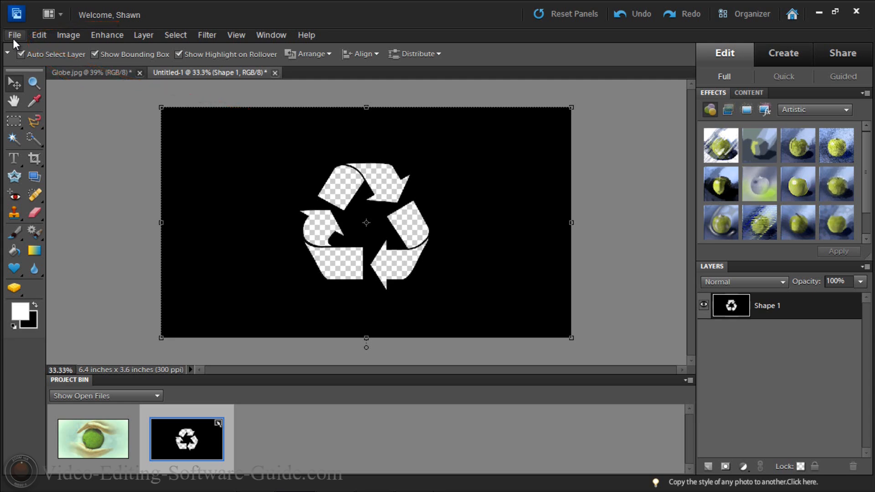
- Save the cut-out image as PNG file 'rec' without interlacing
left_click(15, 35)
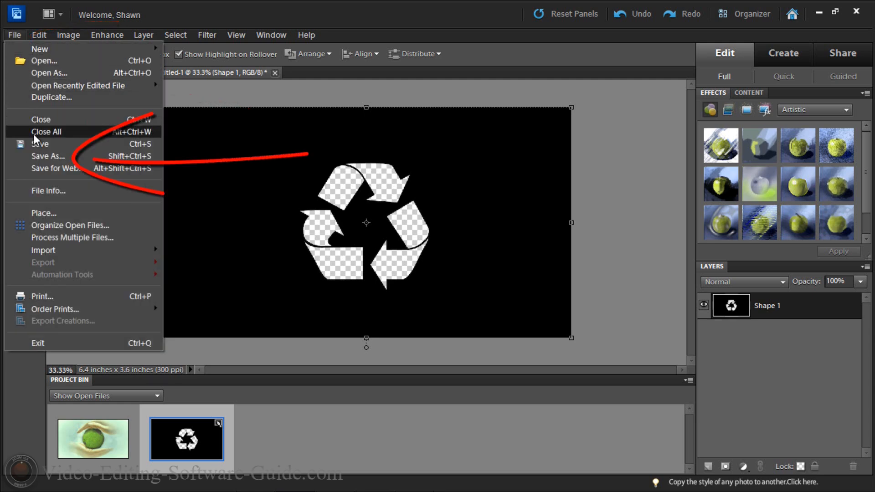
mouse_move(48, 156)
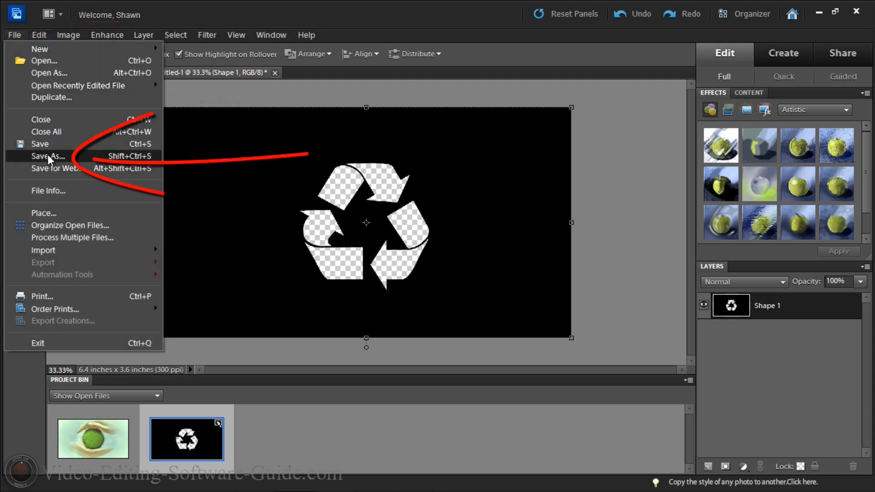
left_click(48, 157)
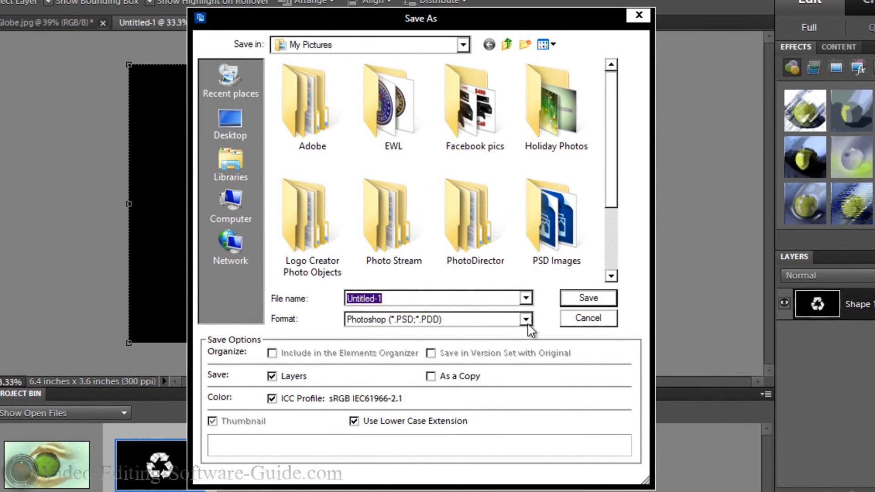
left_click(525, 319)
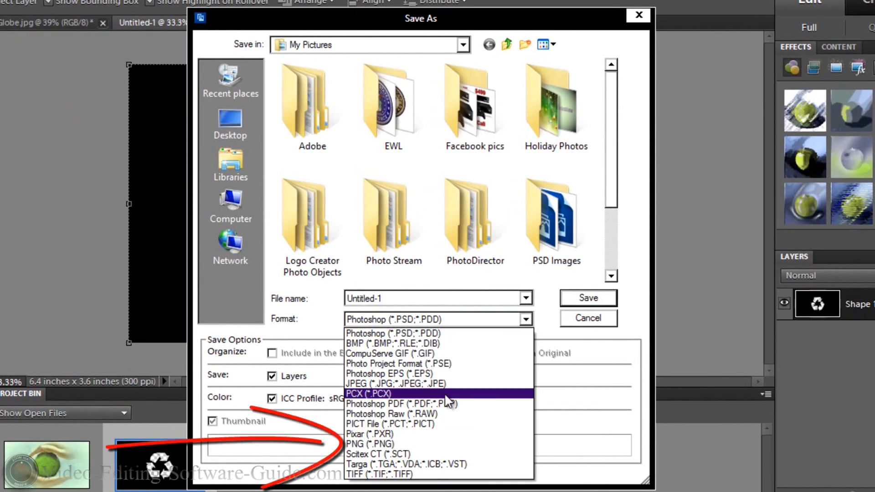
left_click(370, 443)
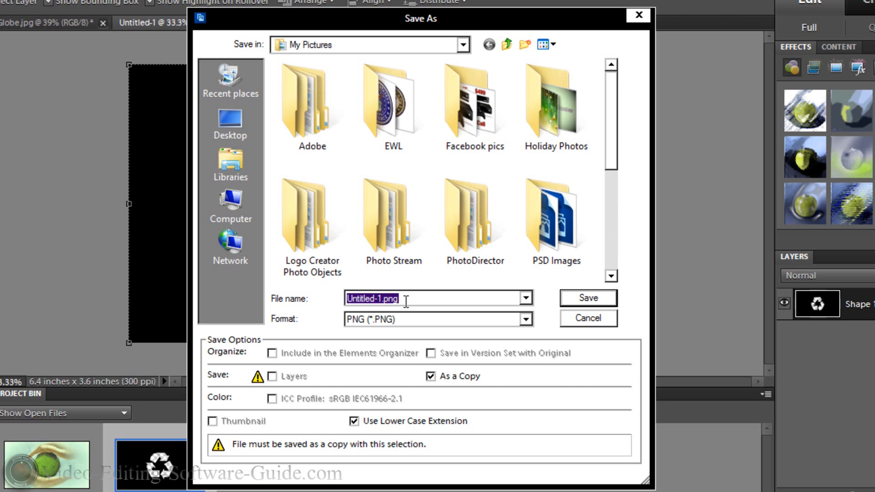
type("recycle mask")
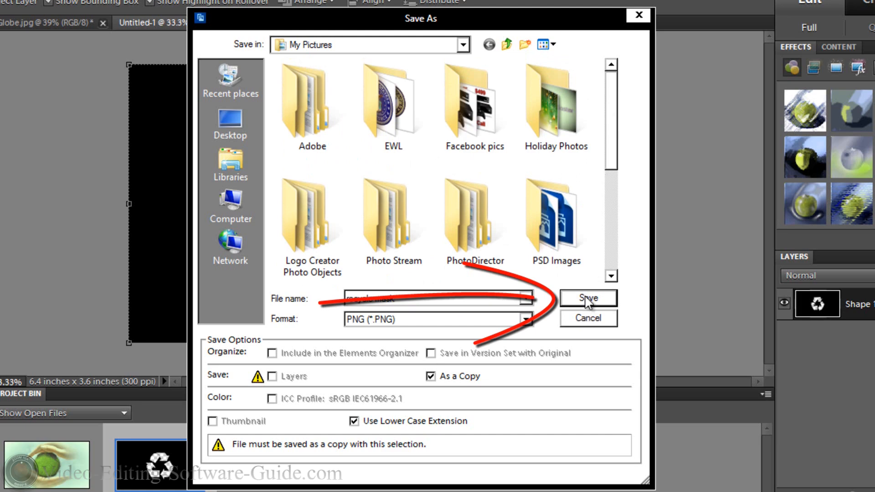
left_click(586, 297)
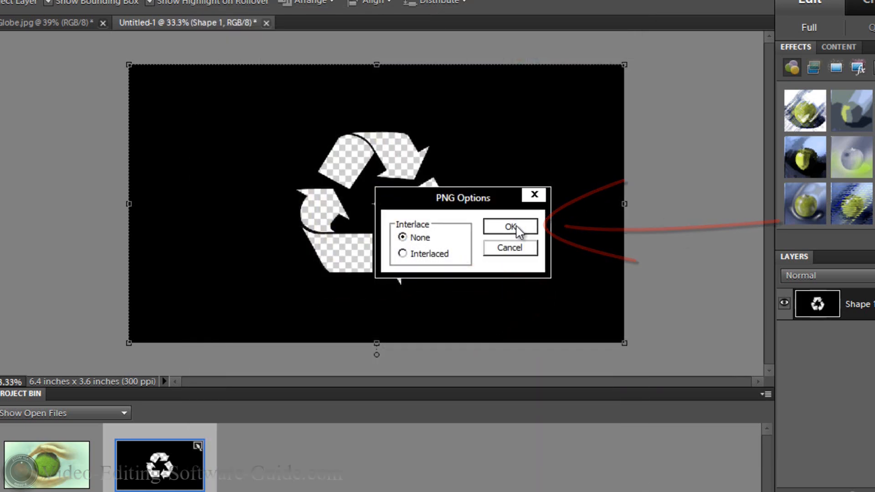
left_click(509, 227)
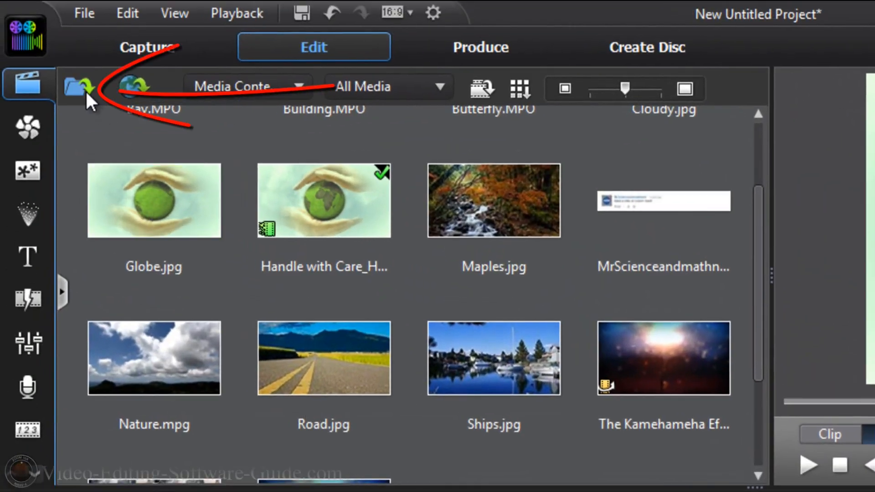
- Import the recycle mask PNG from the Pictures folder into the media library
left_click(78, 88)
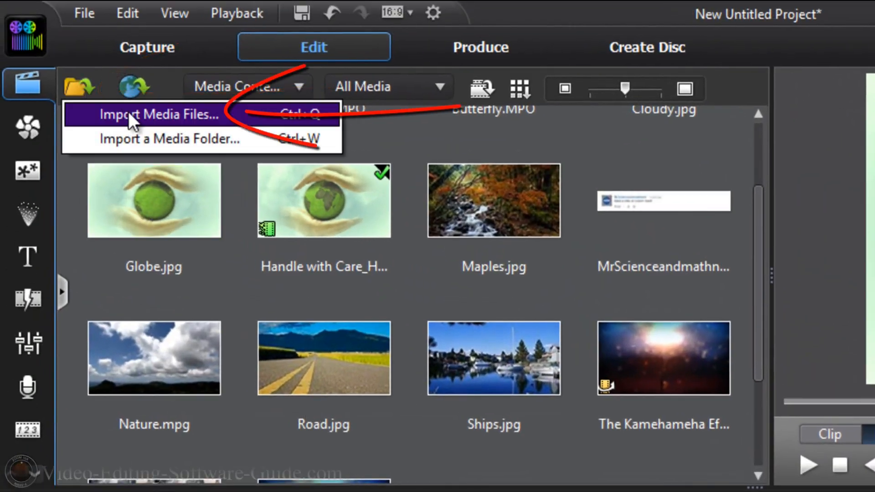
left_click(162, 114)
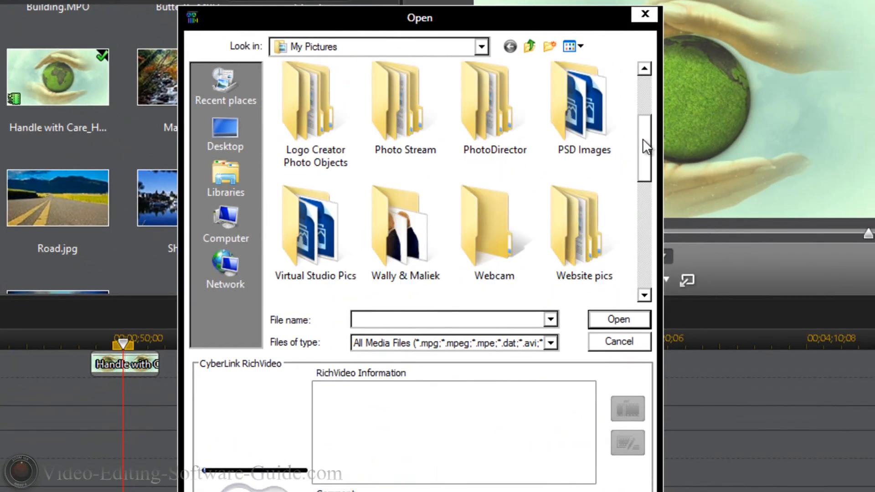
left_click(225, 179)
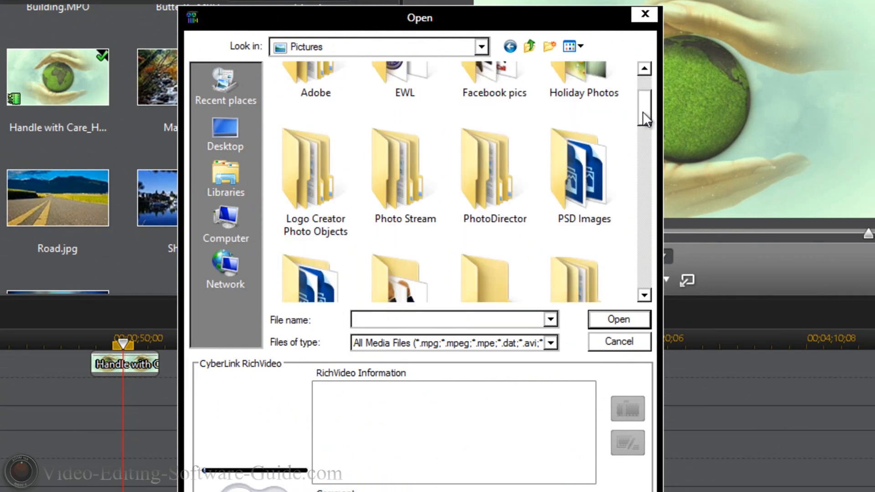
scroll("down", 3)
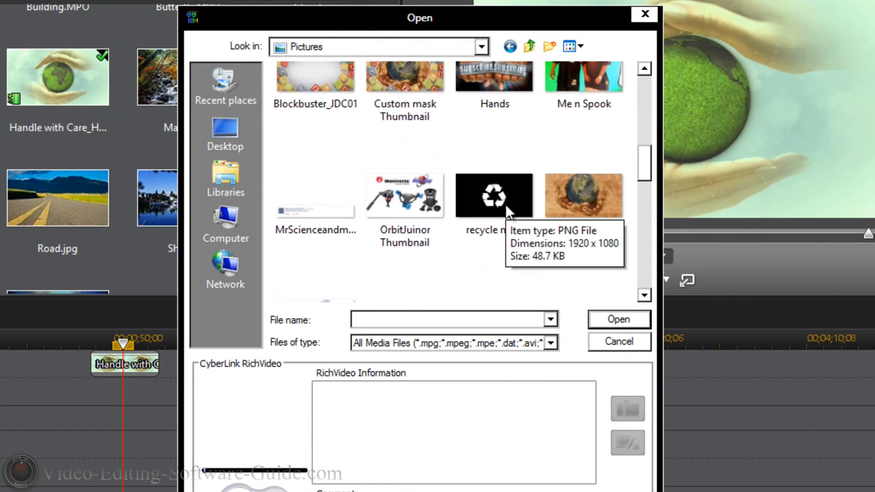
left_click(493, 195)
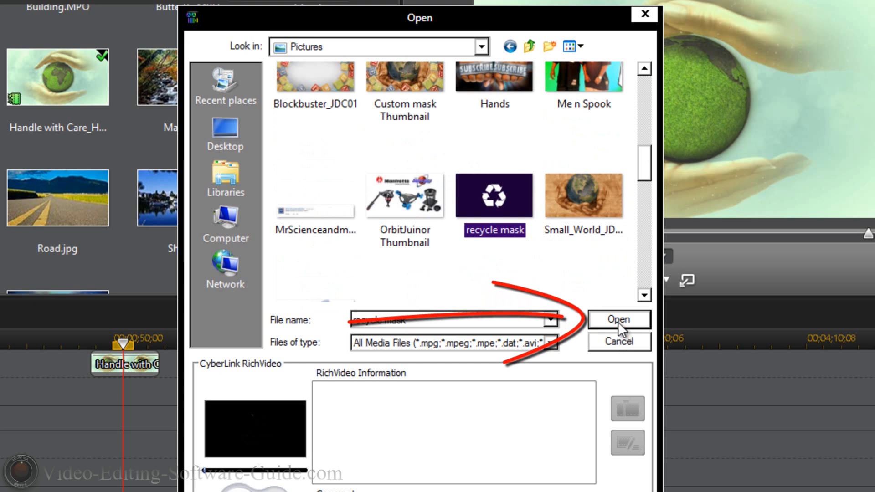
left_click(618, 319)
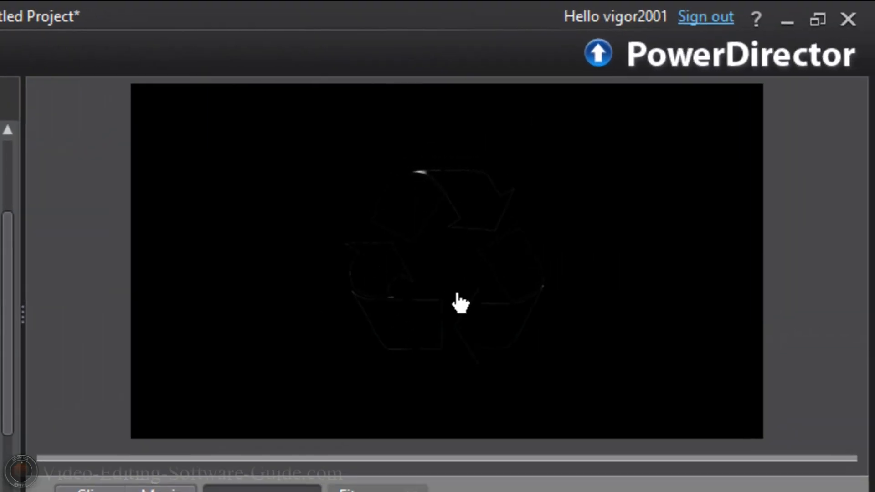
mouse_move(346, 279)
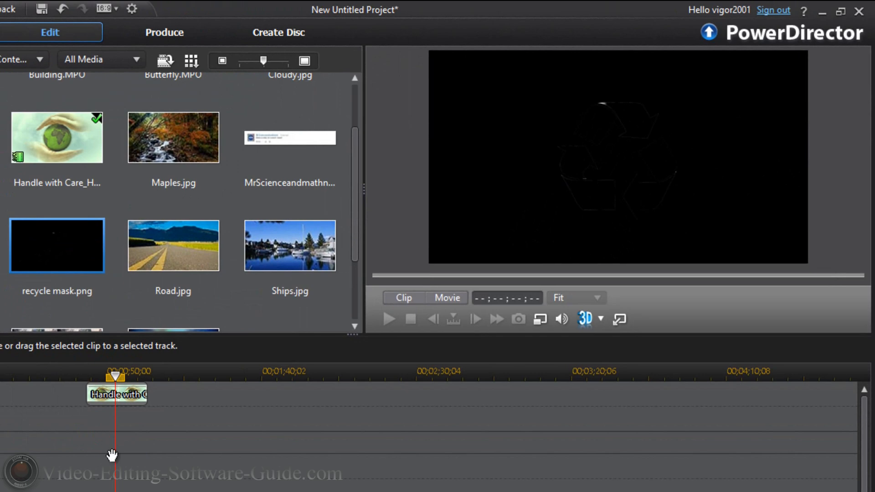
mouse_move(112, 454)
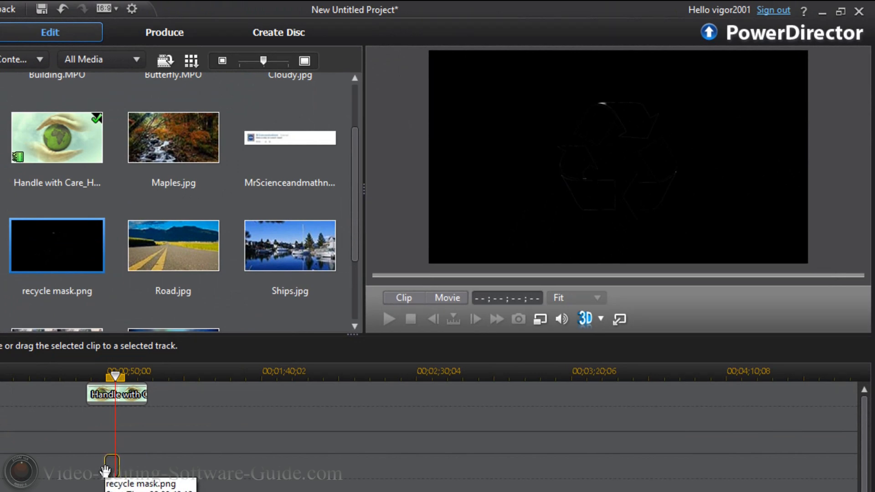
- Place recycle mask.png on a lower track at the playhead and play the preview
left_click_drag(57, 245, 119, 460)
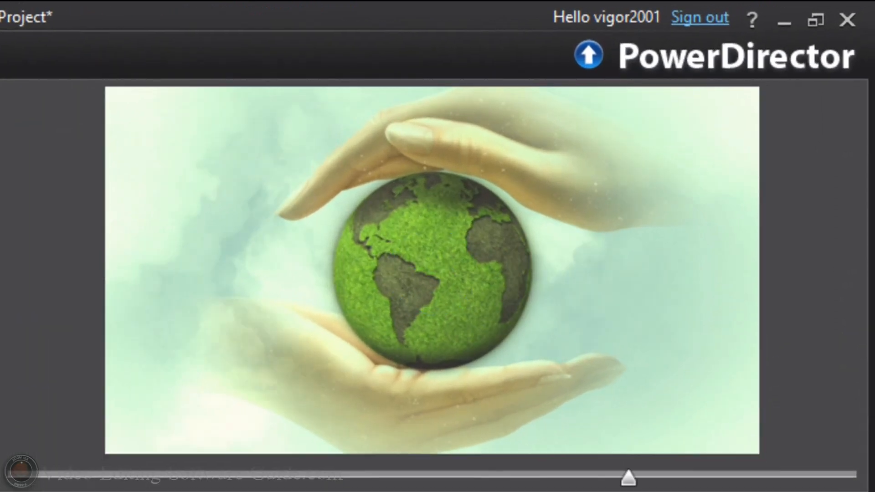
left_click(628, 476)
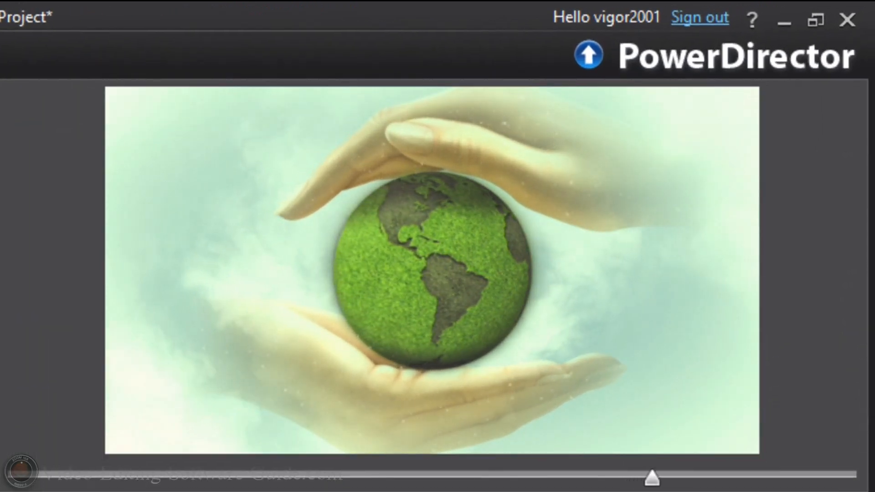